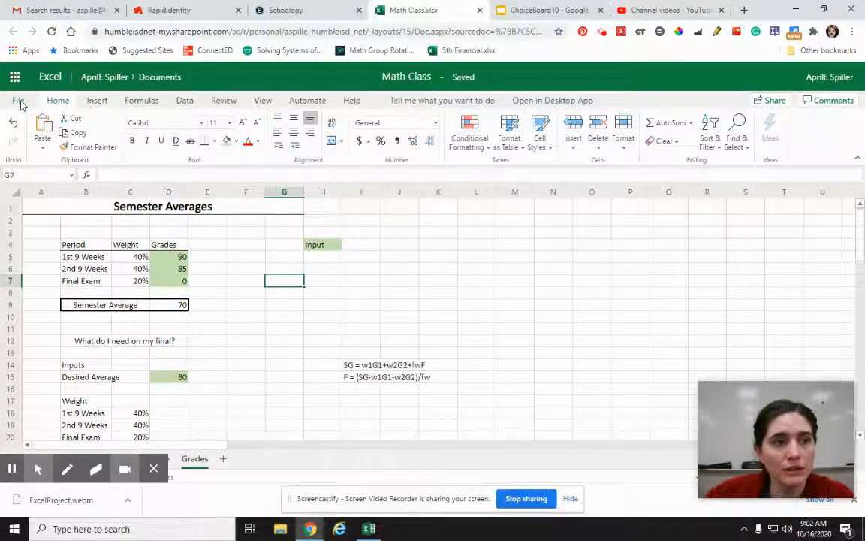
# Step: Bring up the Math Class workbook's sharing options from the File menu
pyautogui.click(31, 99)
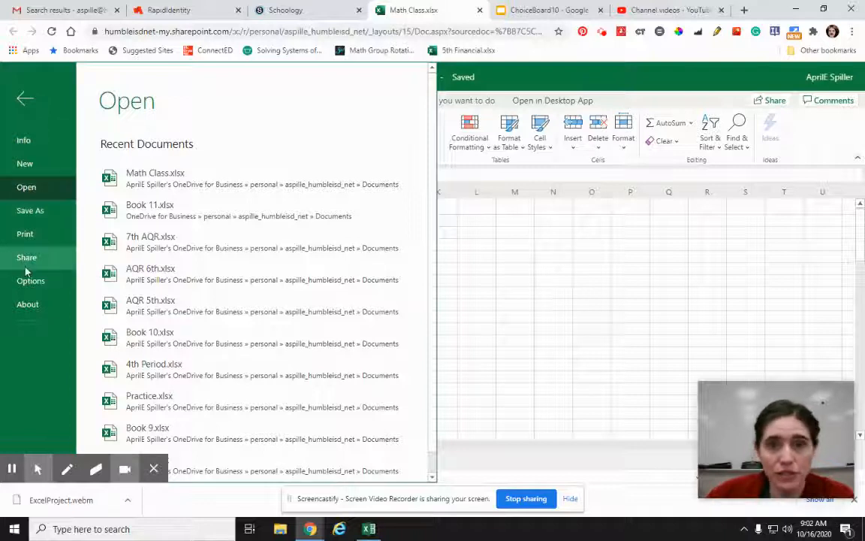
pyautogui.click(27, 257)
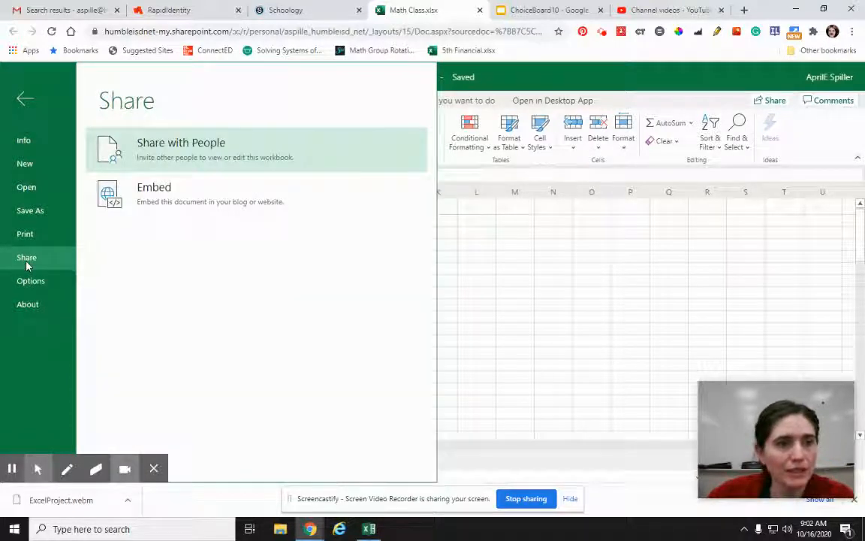
pyautogui.moveTo(205, 234)
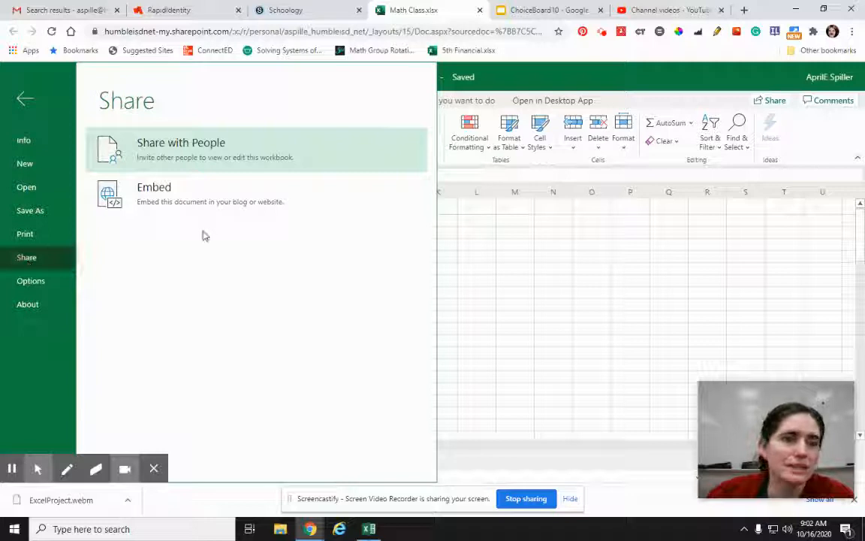
pyautogui.moveTo(209, 226)
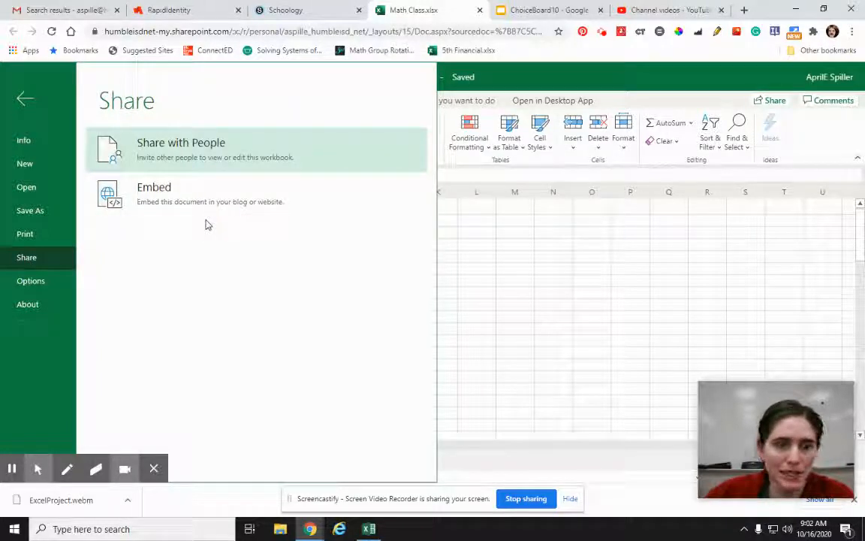
pyautogui.moveTo(171, 156)
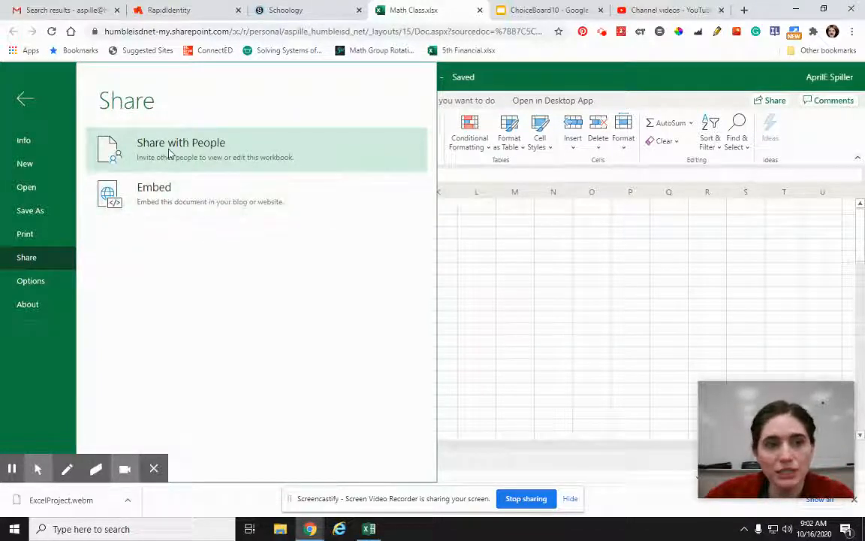
# Step: Choose Share with People so the Send link dialog appears for the workbook
pyautogui.click(27, 99)
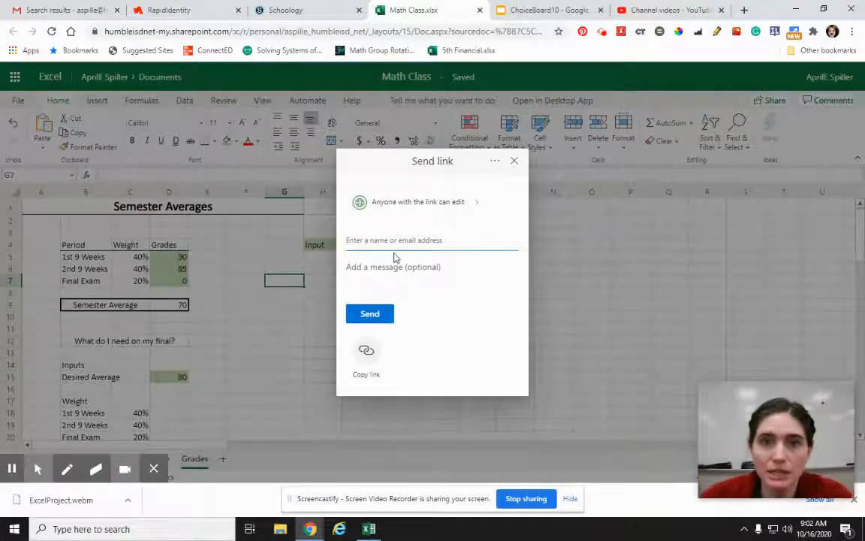
pyautogui.moveTo(379, 363)
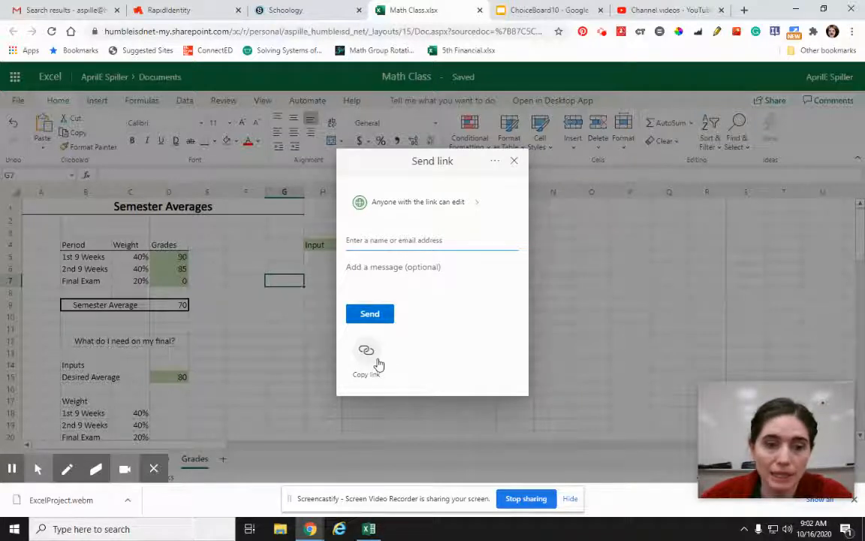
pyautogui.moveTo(377, 362)
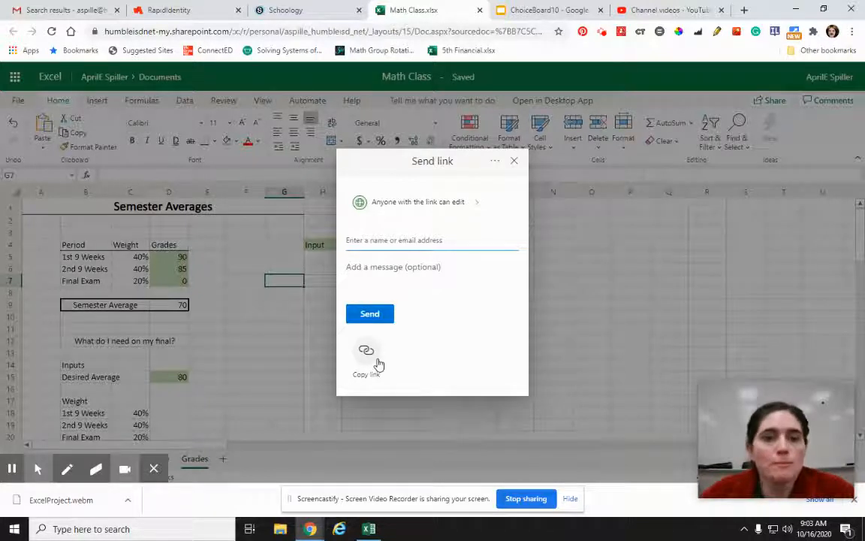
pyautogui.moveTo(354, 344)
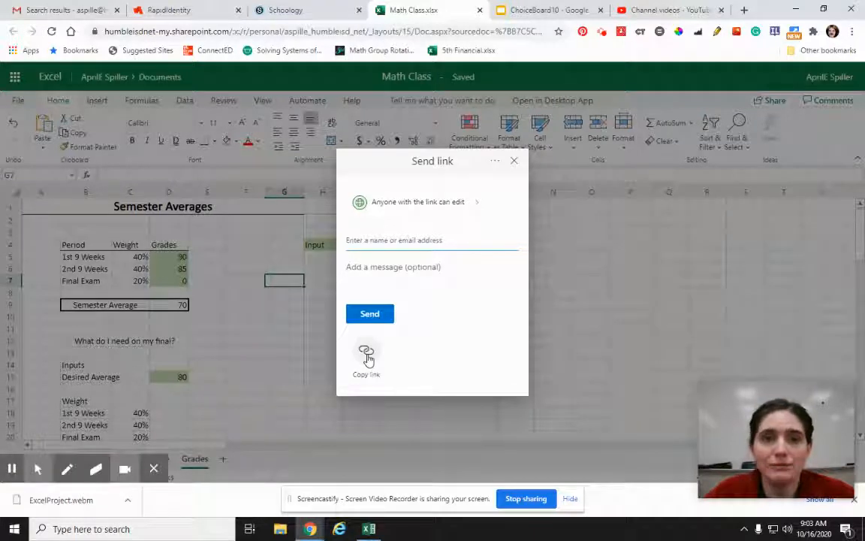
pyautogui.moveTo(547, 68)
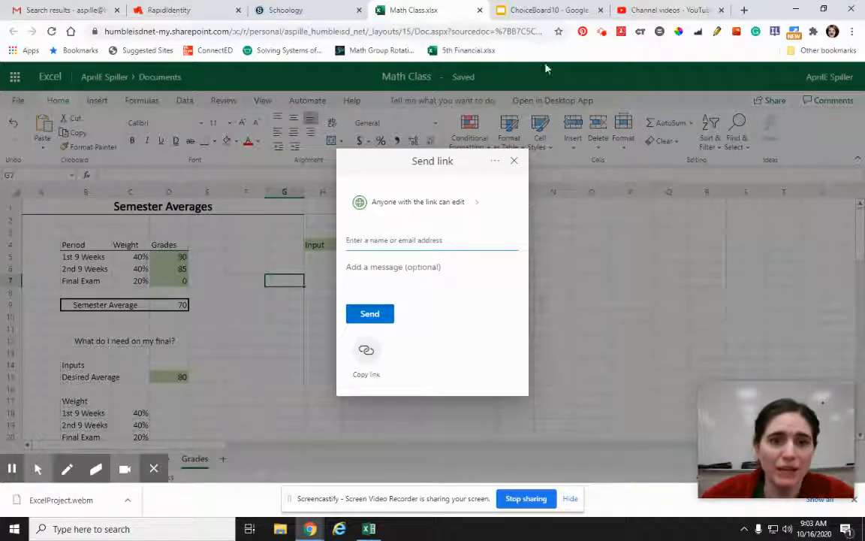